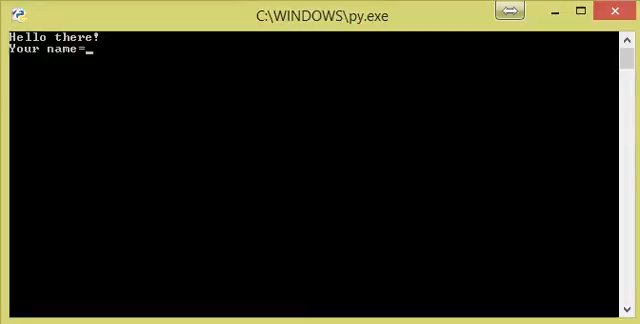
- Answer the prompts with name videotechdude and age 154 so the script asks for a year
{"action": "type", "text": "videotechdude"}
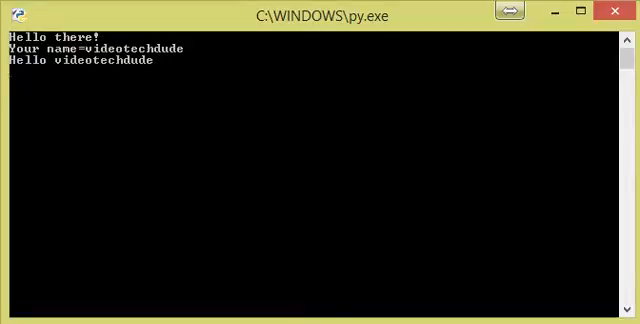
{"action": "key", "text": "Return"}
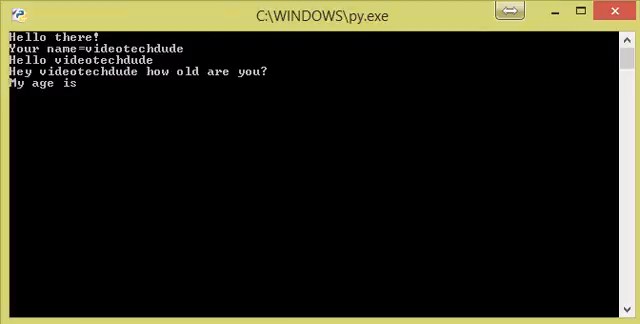
{"action": "type", "text": "10"}
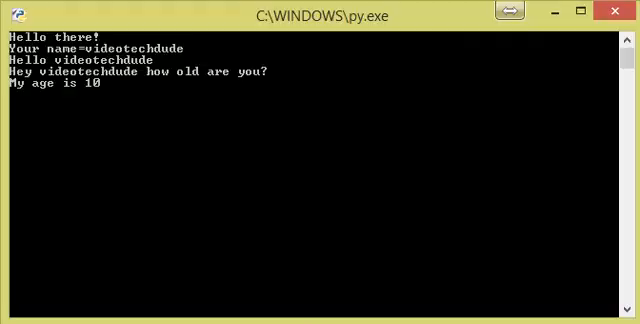
{"action": "type", "text": "54"}
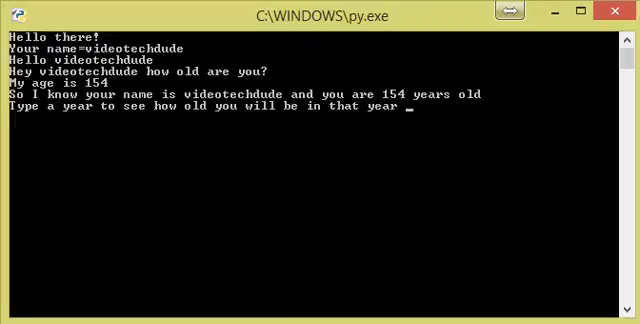
- Enter 2056 as the year to check and 2014 as the current year
{"action": "type", "text": "20"}
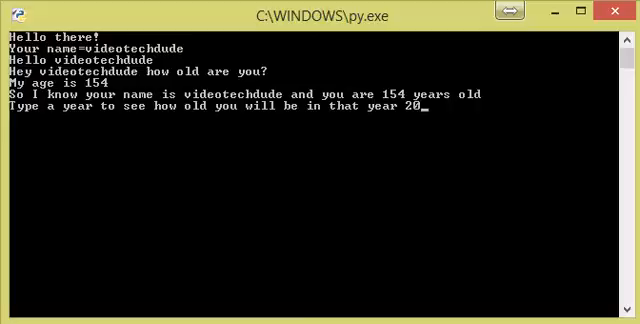
{"action": "type", "text": "56"}
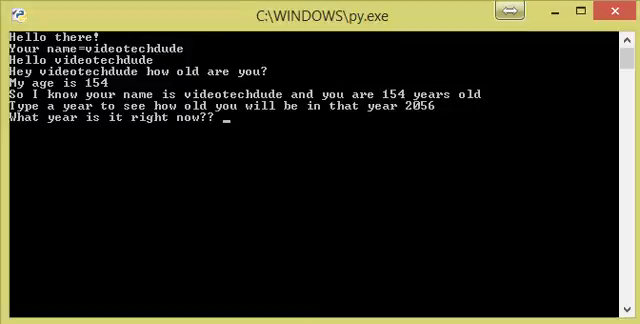
{"action": "type", "text": "2"}
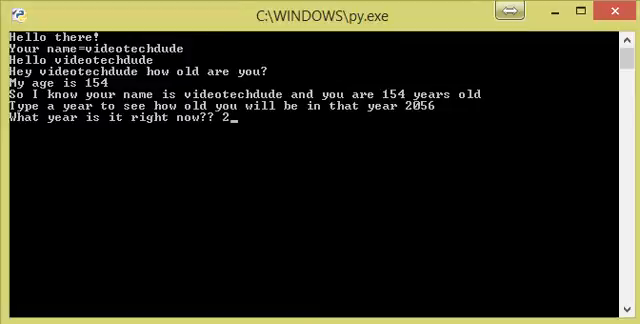
{"action": "type", "text": "014"}
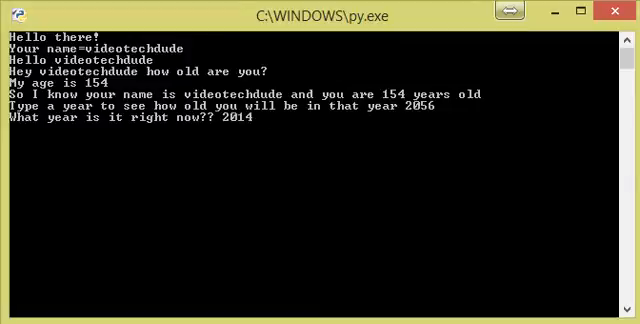